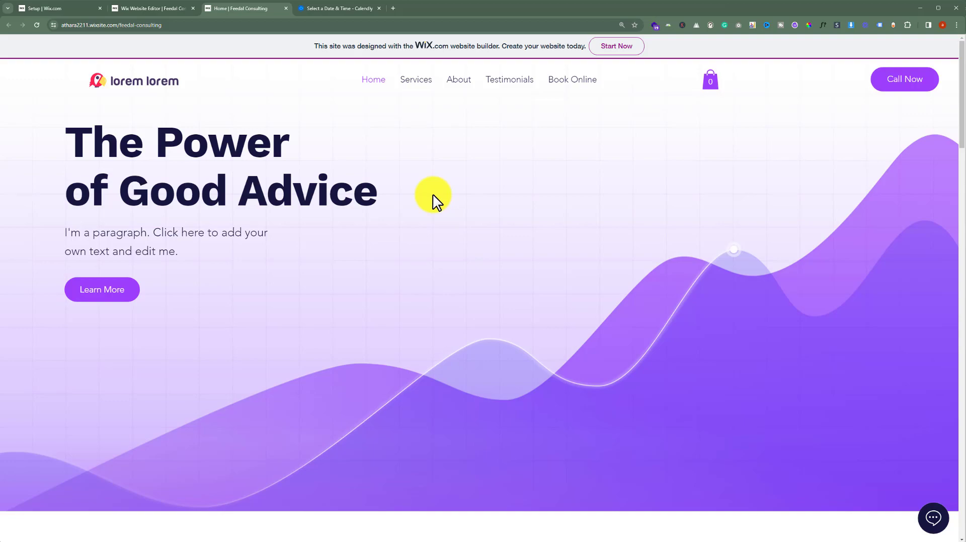
mouse_move(455, 182)
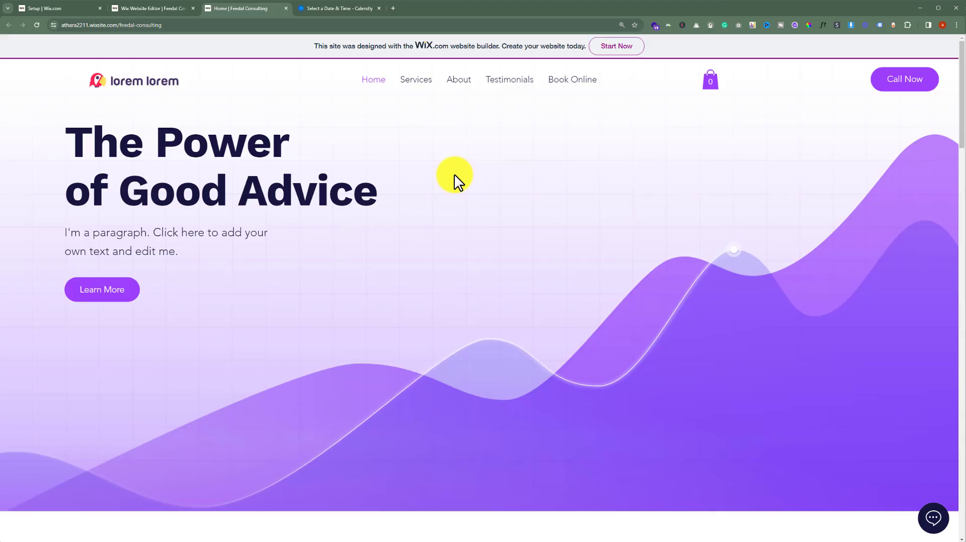
- Switch to the Calendly 'Select a Date & Time' tab showing the 15 Minute Meeting calendar
left_click(338, 8)
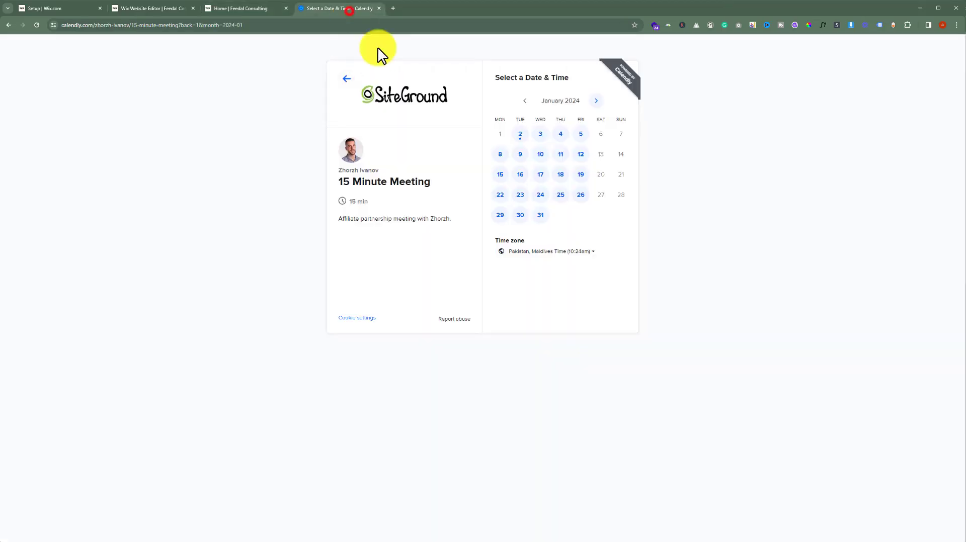
mouse_move(569, 196)
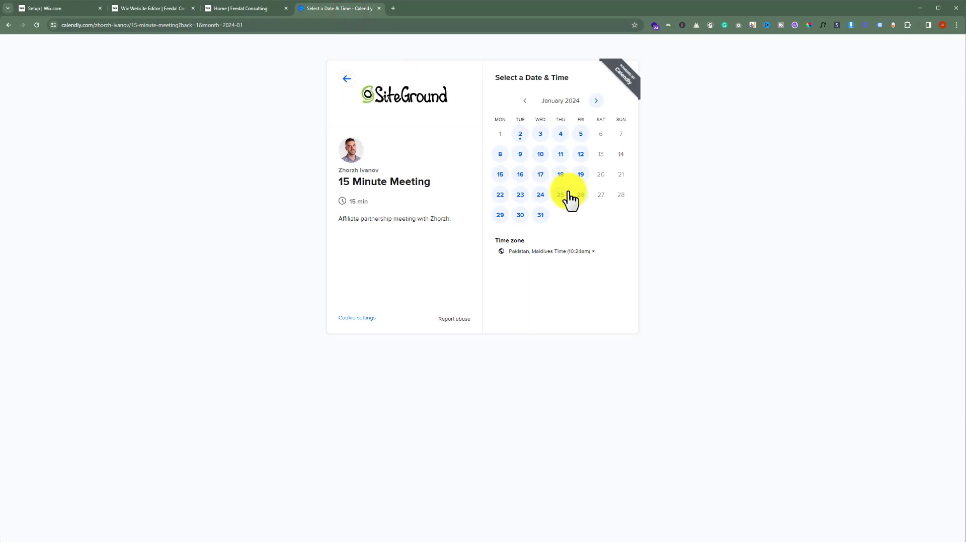
mouse_move(154, 9)
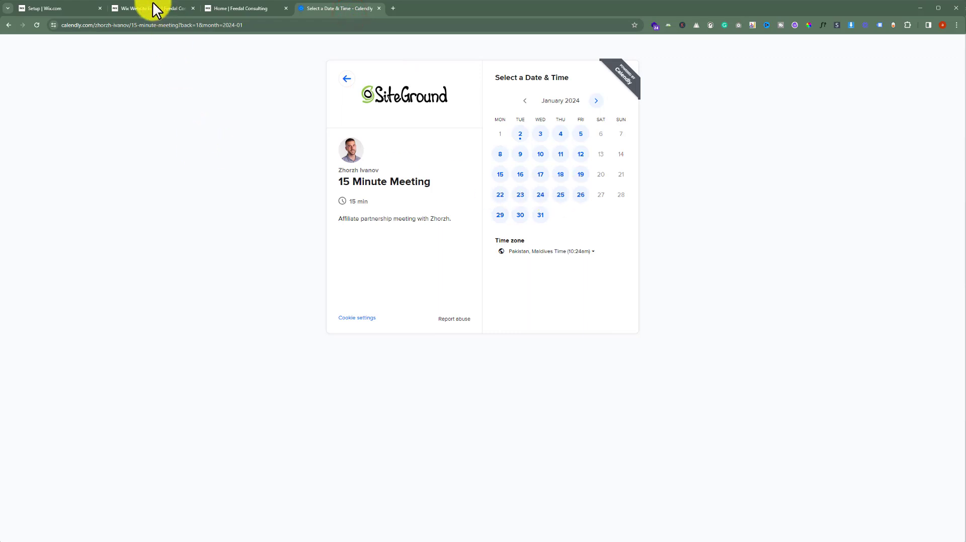
- Return to the Wix Editor and start adding a section below the Welcome area
left_click(151, 8)
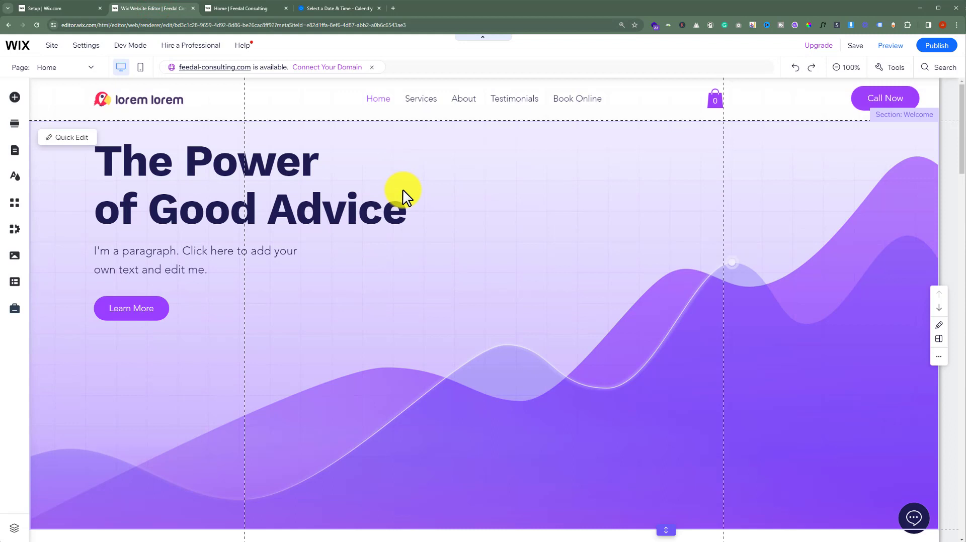
mouse_move(438, 235)
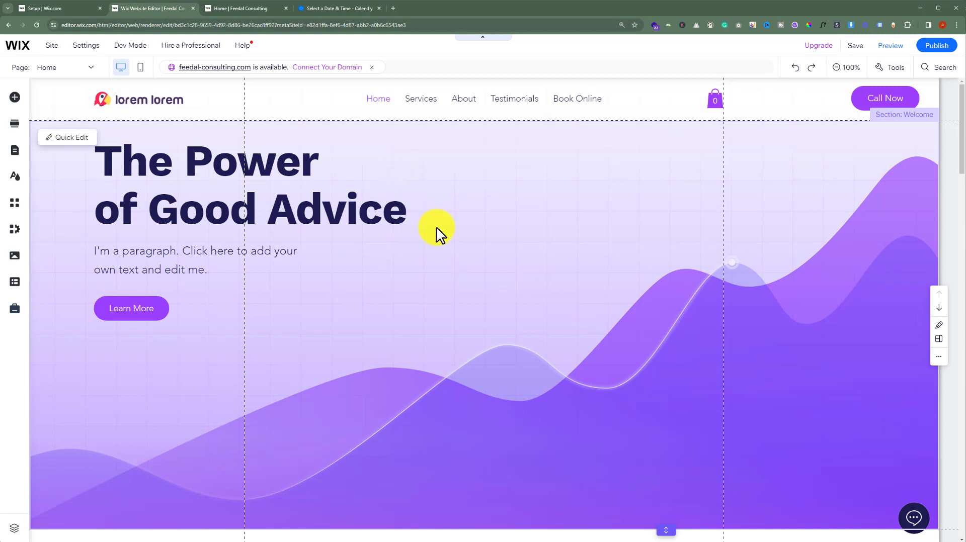
scroll("down", 3)
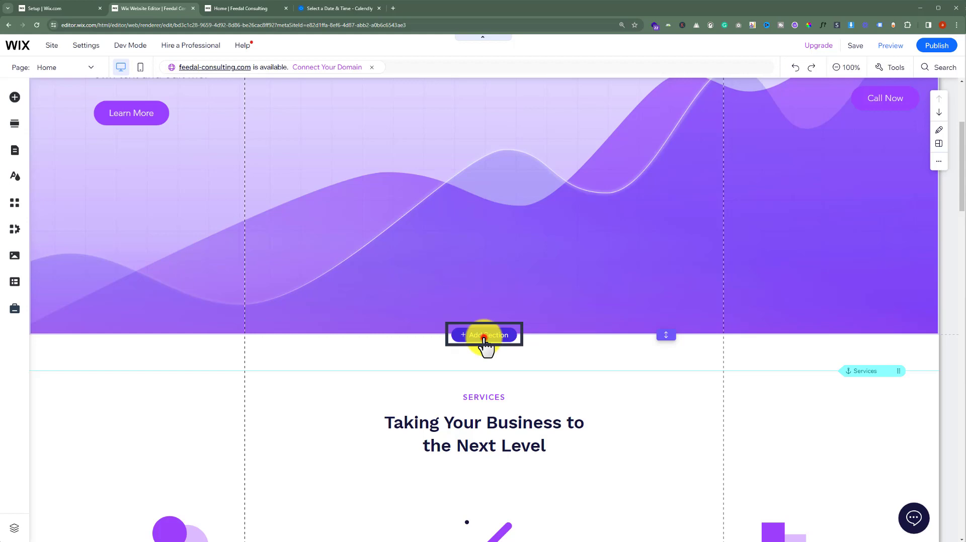
left_click(484, 335)
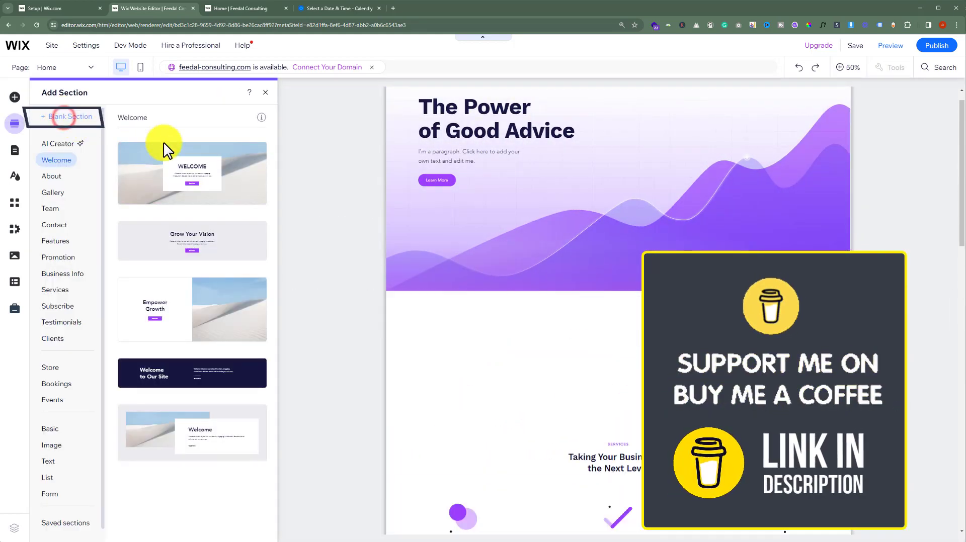
- Insert a blank section holding an HTML embed with its settings ready for an address
left_click(70, 117)
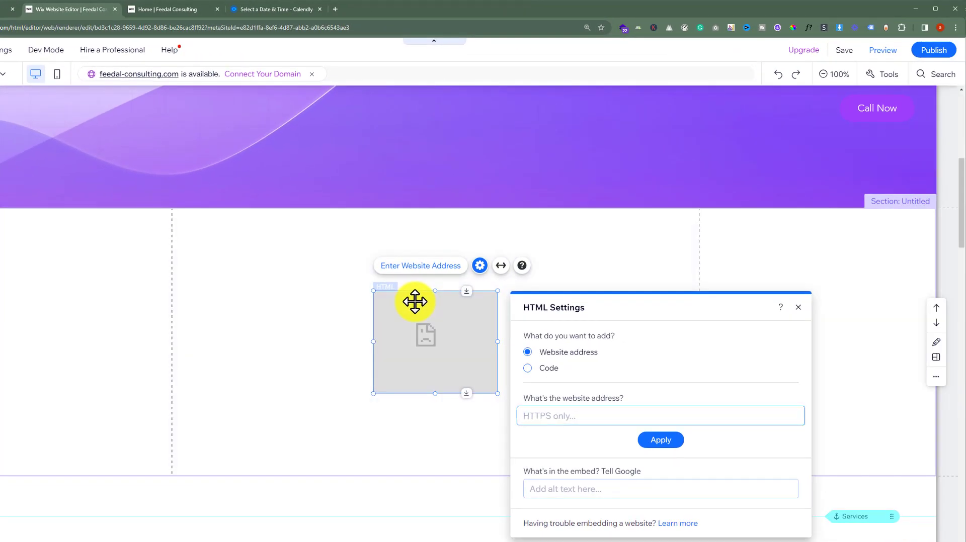
- Paste the Calendly 15-minute meeting URL into the embed, apply it and close the settings
left_click(270, 9)
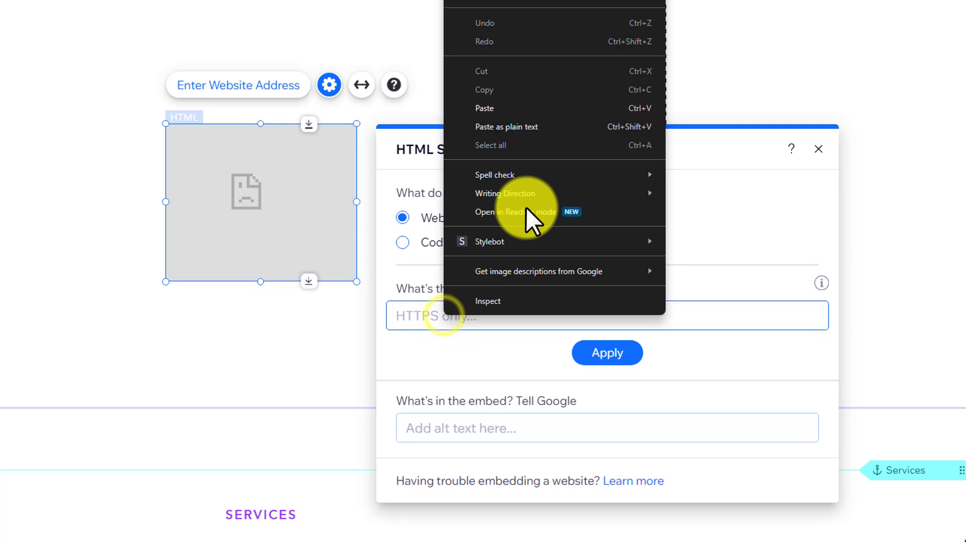
left_click(485, 107)
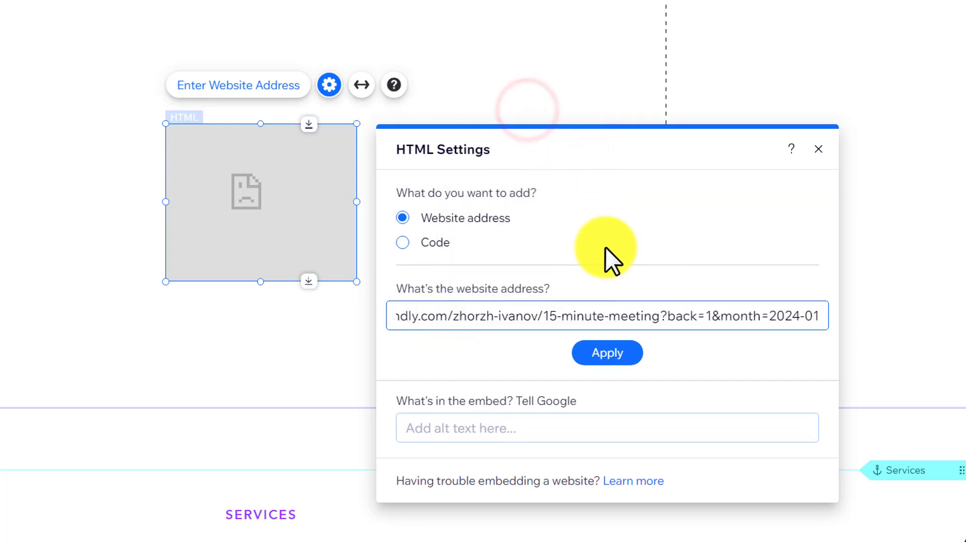
left_click(606, 353)
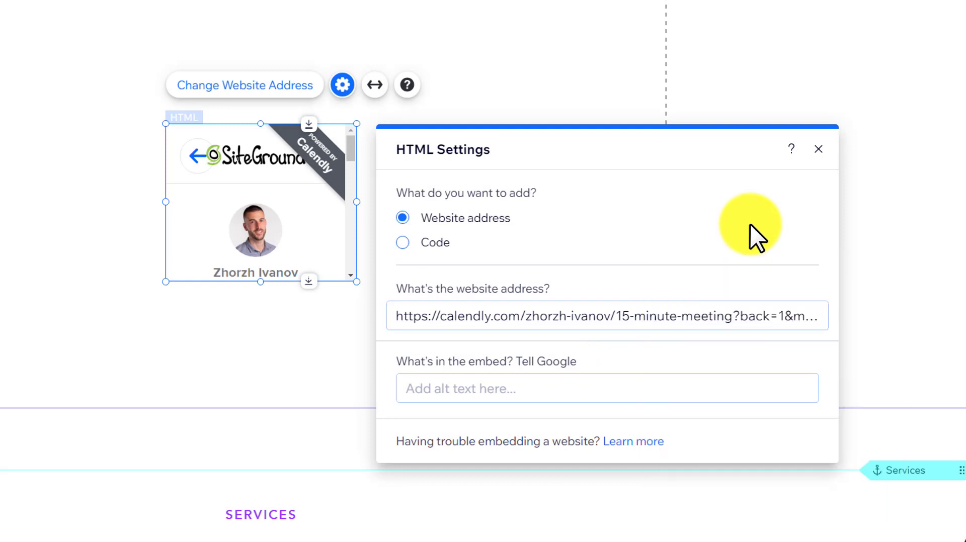
left_click(819, 149)
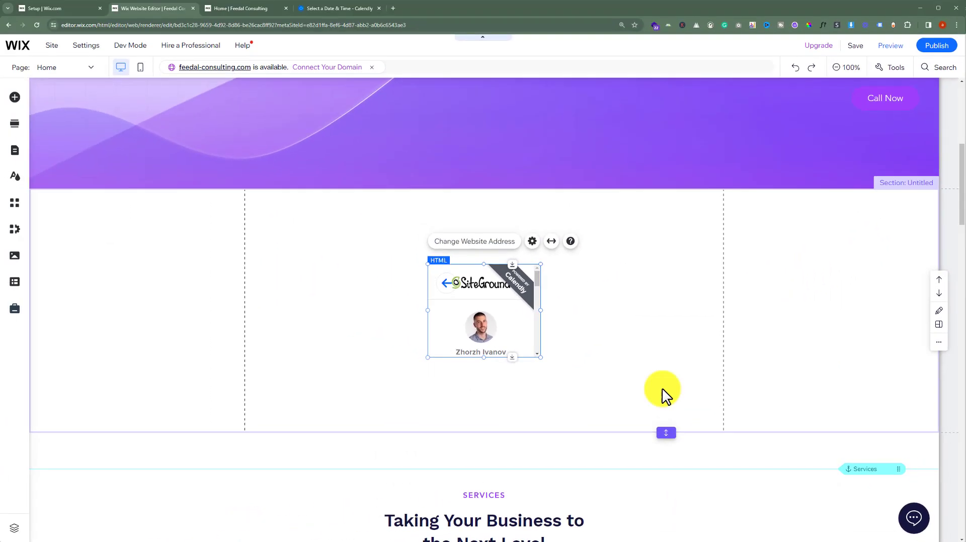
mouse_move(671, 428)
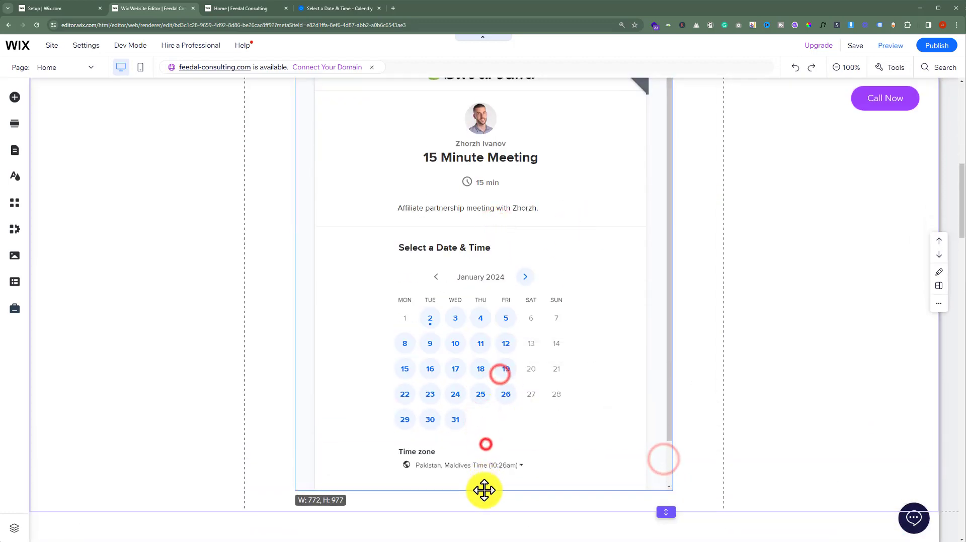
- Enlarge the embed to about 772 × 977 and publish the site live
left_click(937, 45)
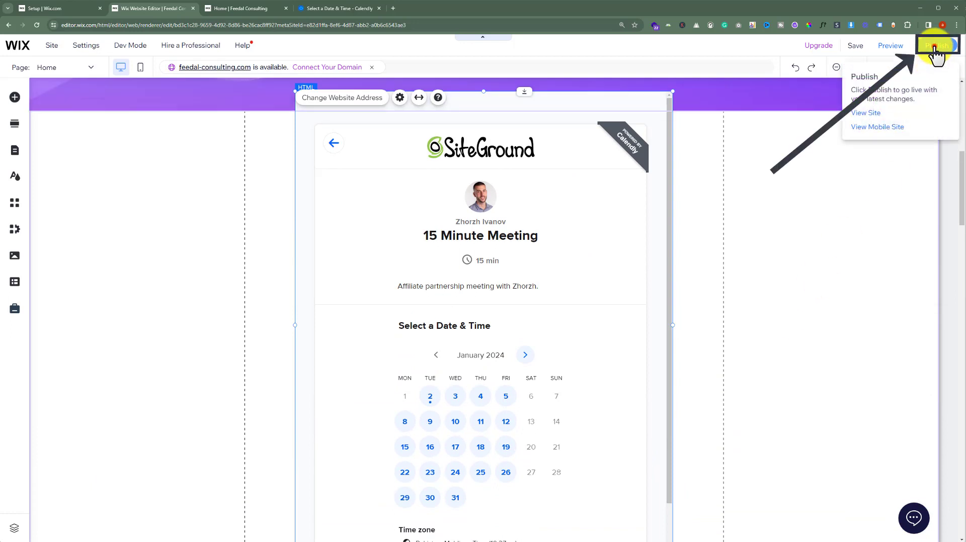
left_click(936, 46)
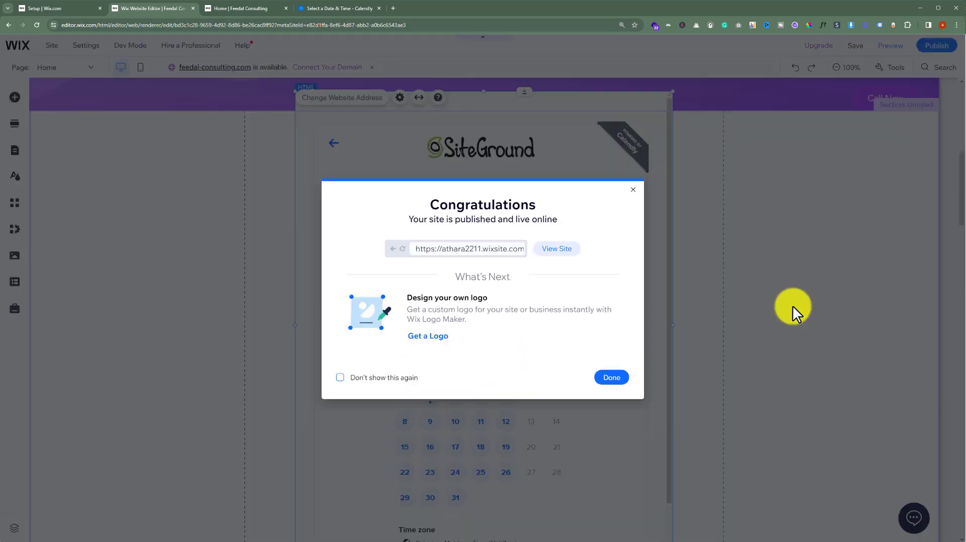